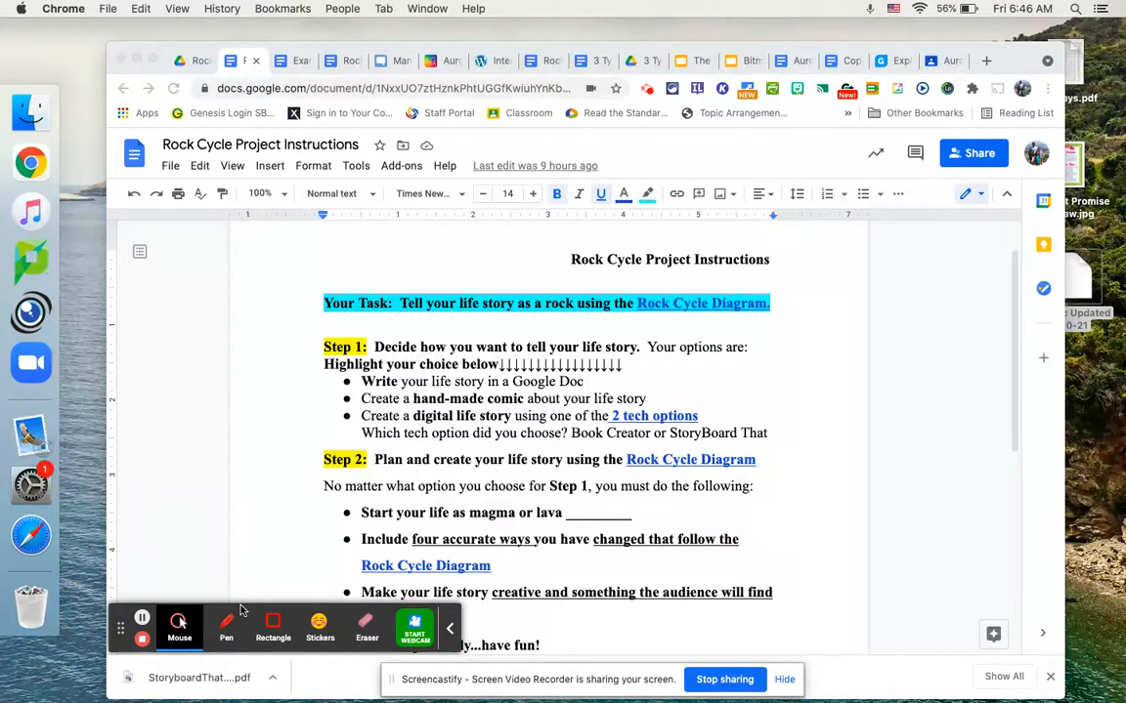
mouse_move(264, 599)
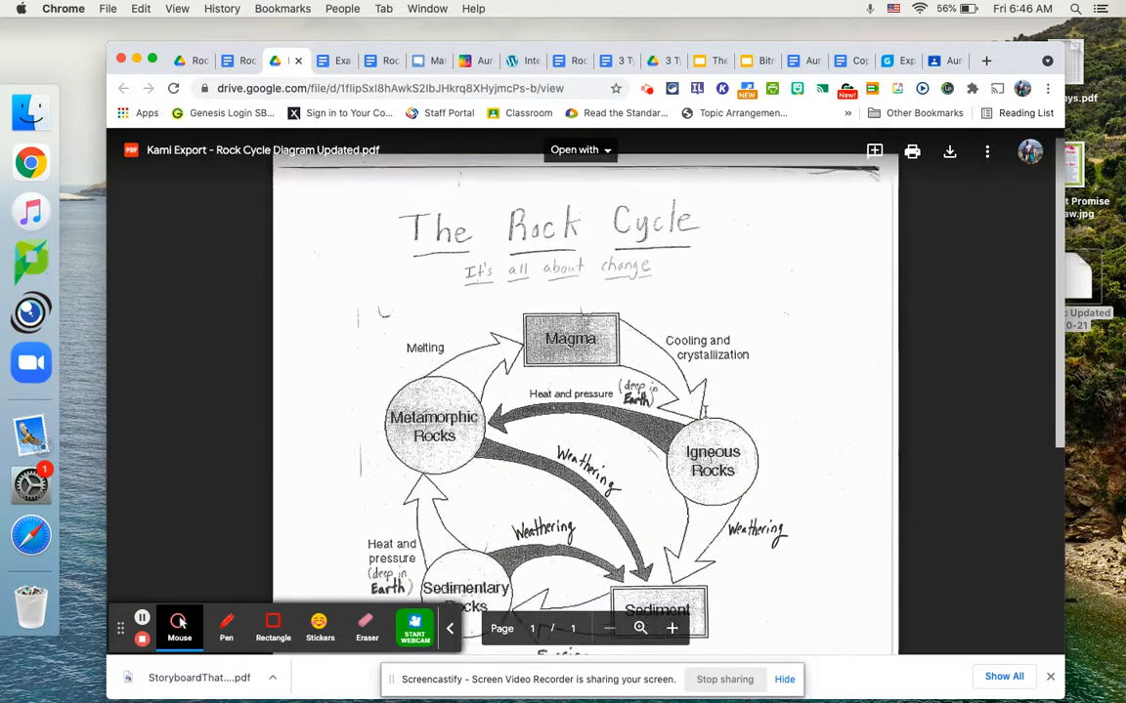
Scroll through the Rock Cycle Diagram PDF, then return to the instructions doc.
scroll(down, 3)
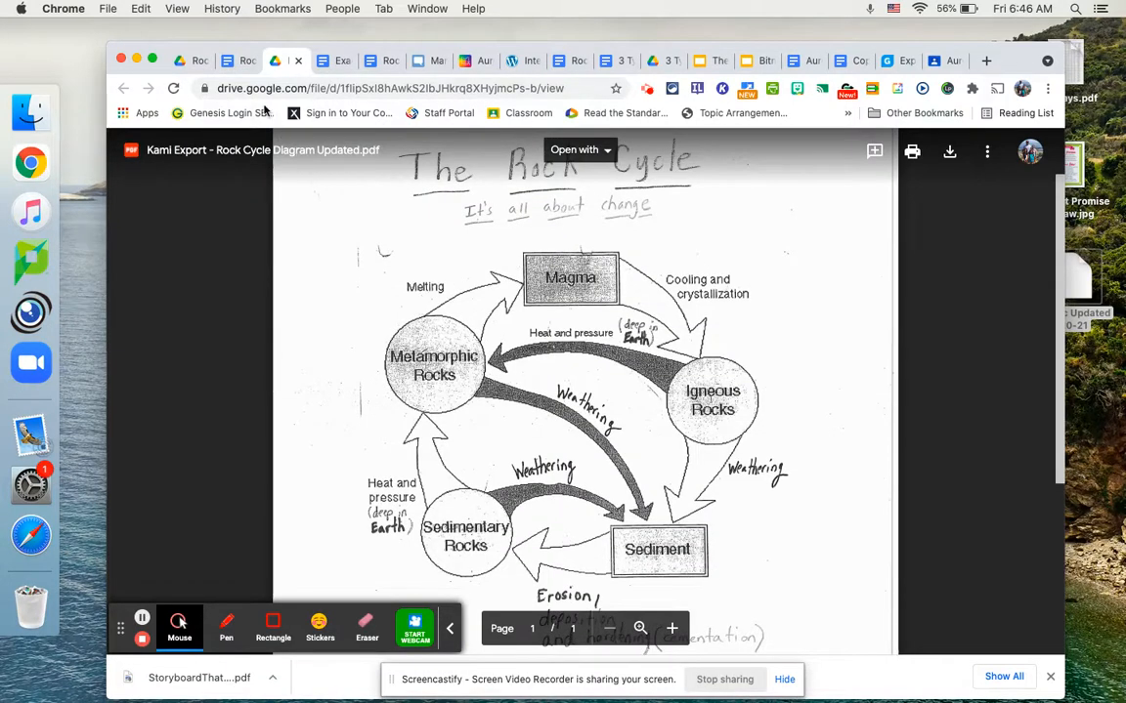
click(227, 61)
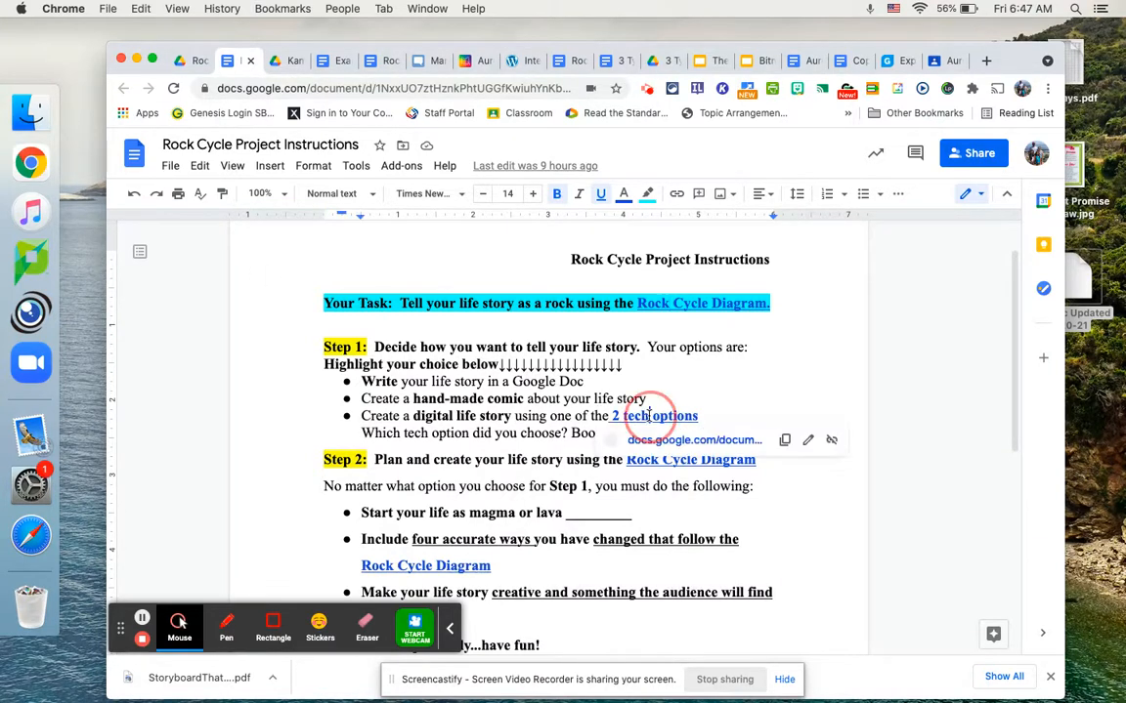
View the Tech Choice board 20-21 doc in its own tab, scroll it, and return to the instructions.
click(658, 416)
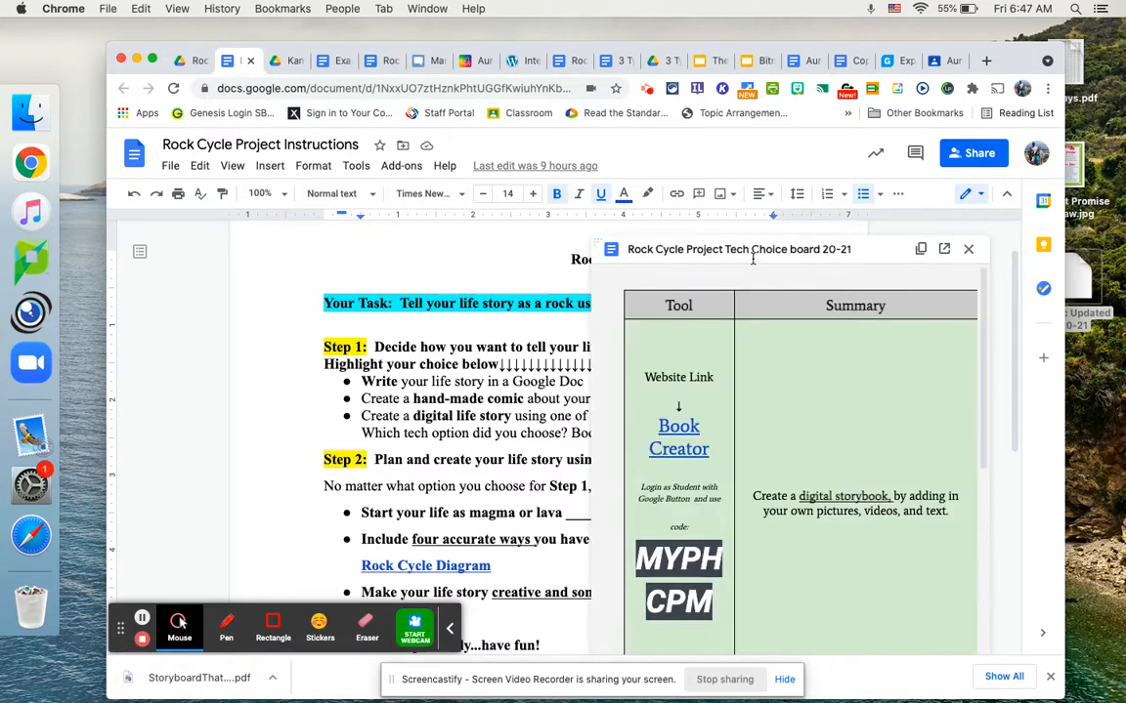
mouse_move(861, 260)
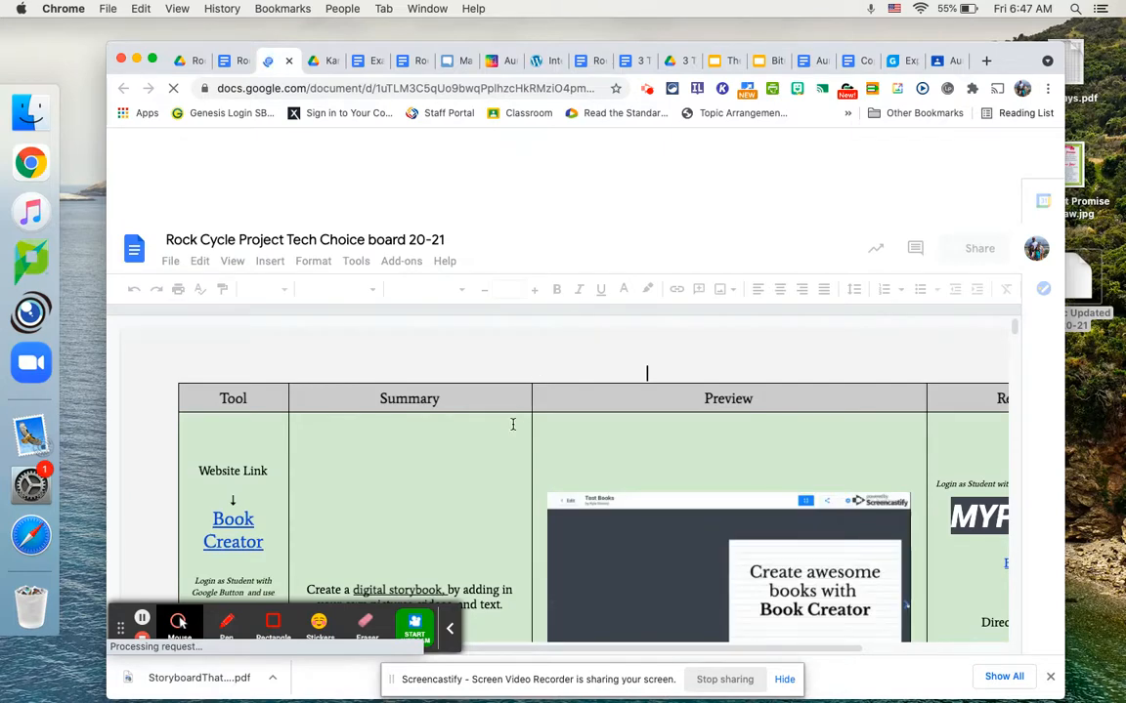
scroll(down, 3)
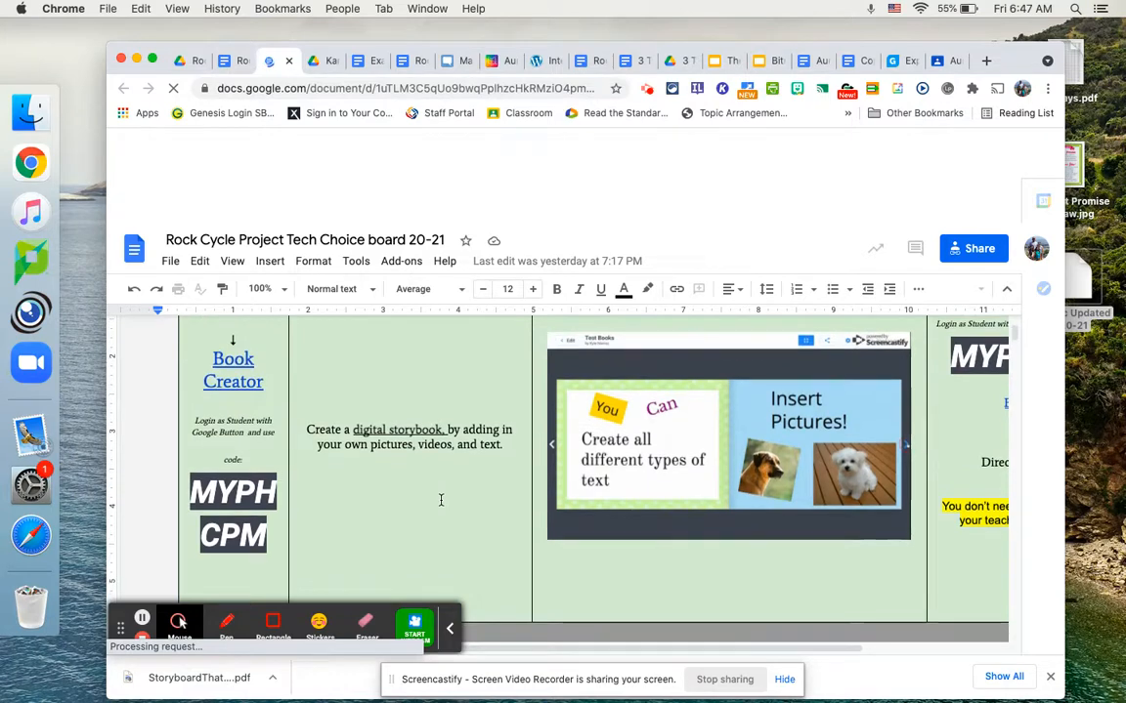
scroll(down, 3)
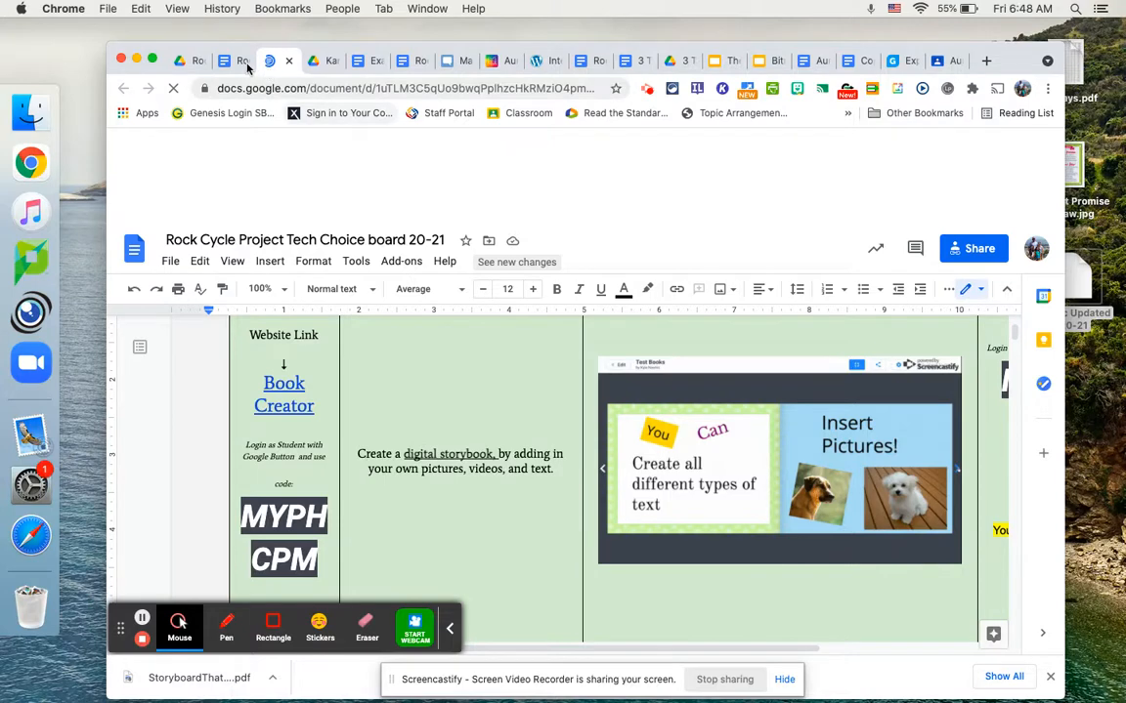
click(233, 60)
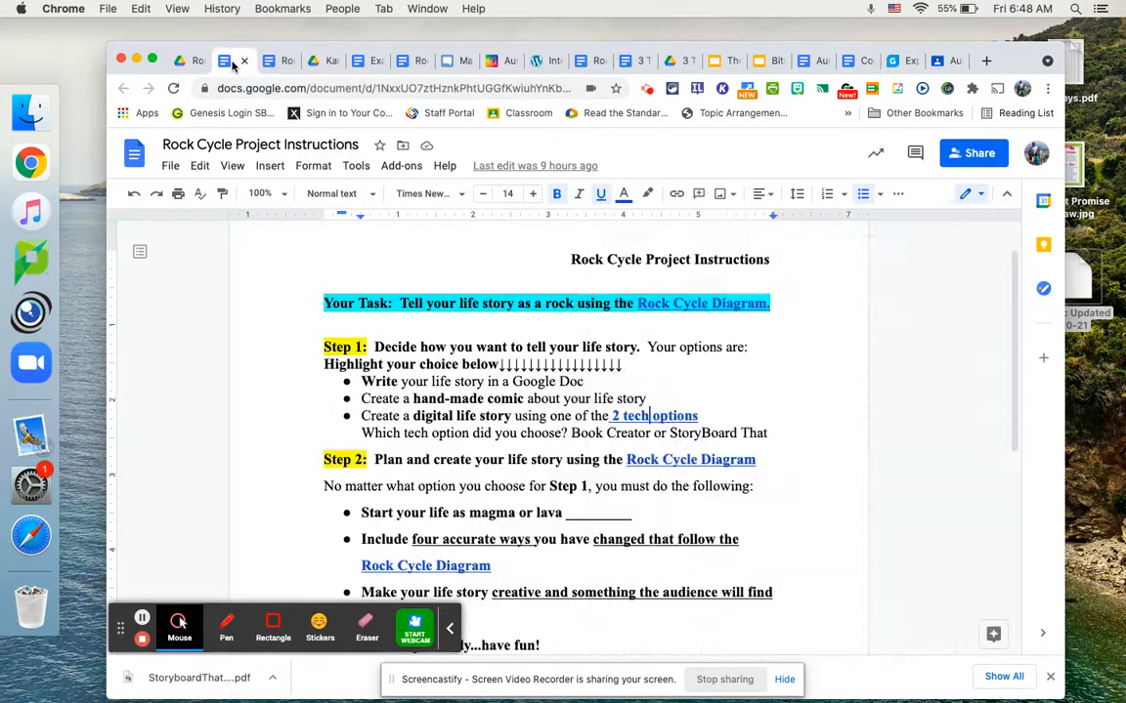
mouse_move(341, 215)
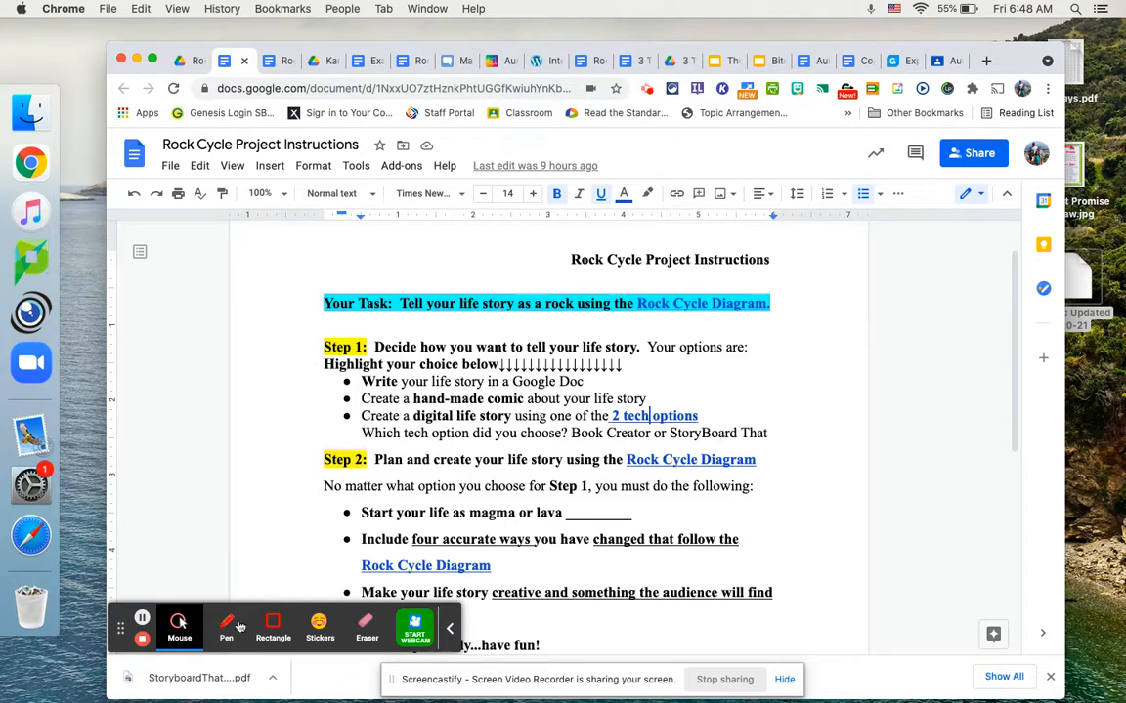
click(226, 626)
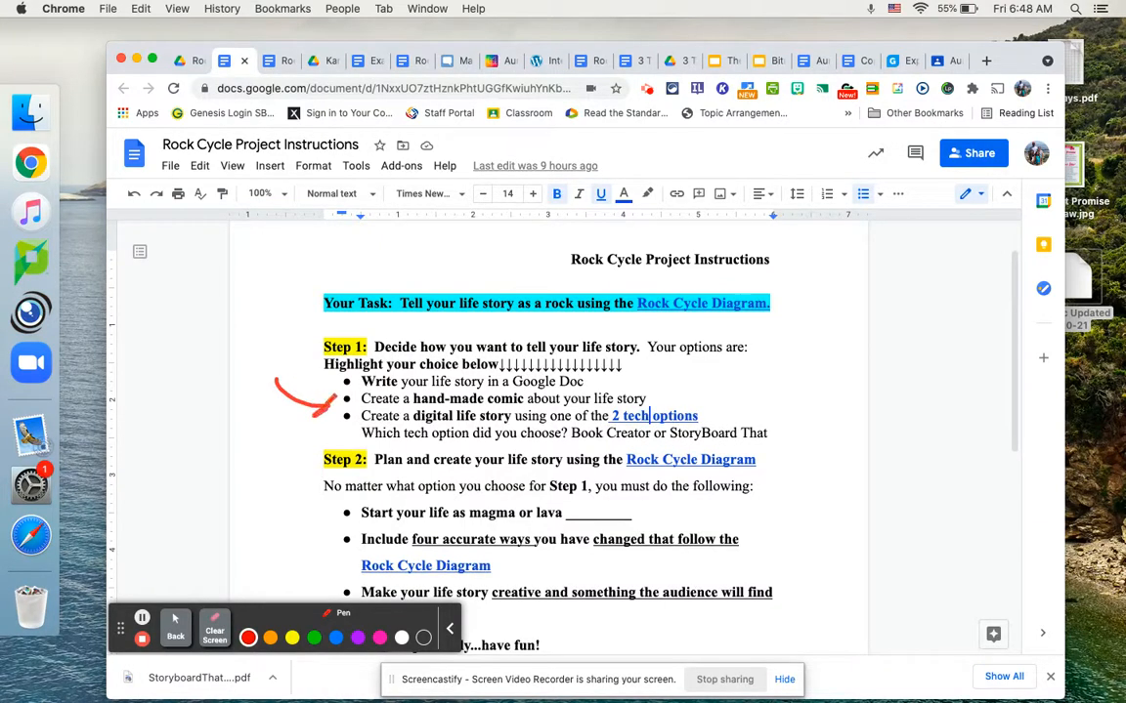
mouse_move(150, 431)
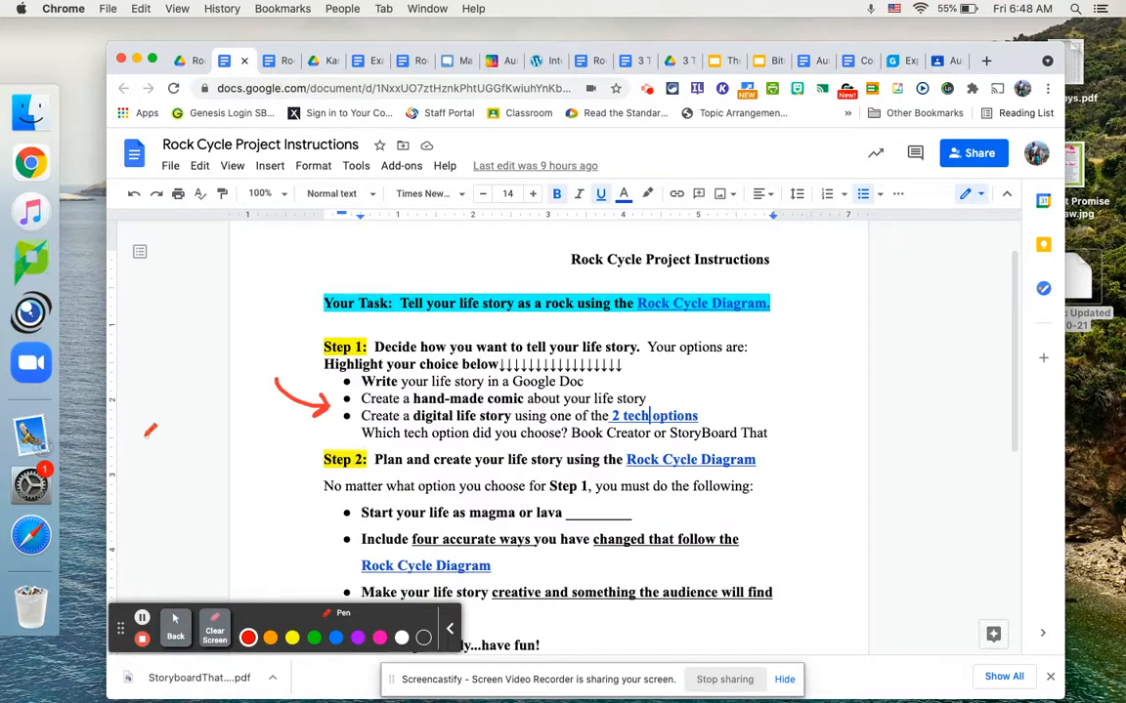
mouse_move(187, 589)
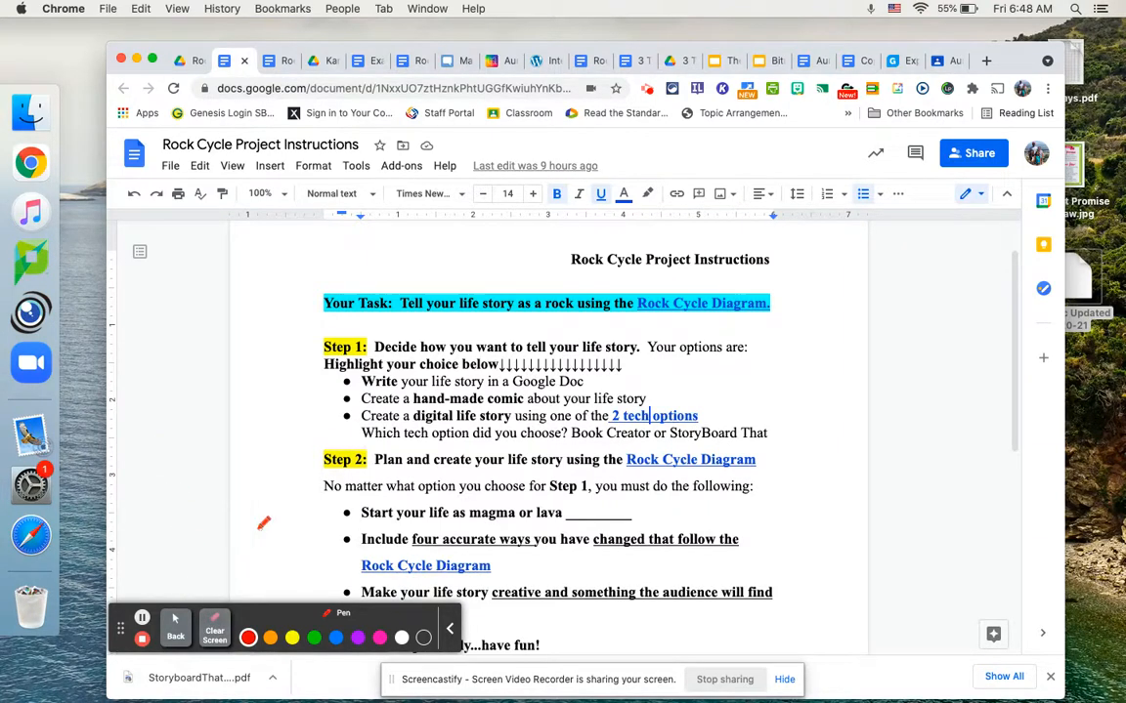
mouse_move(199, 590)
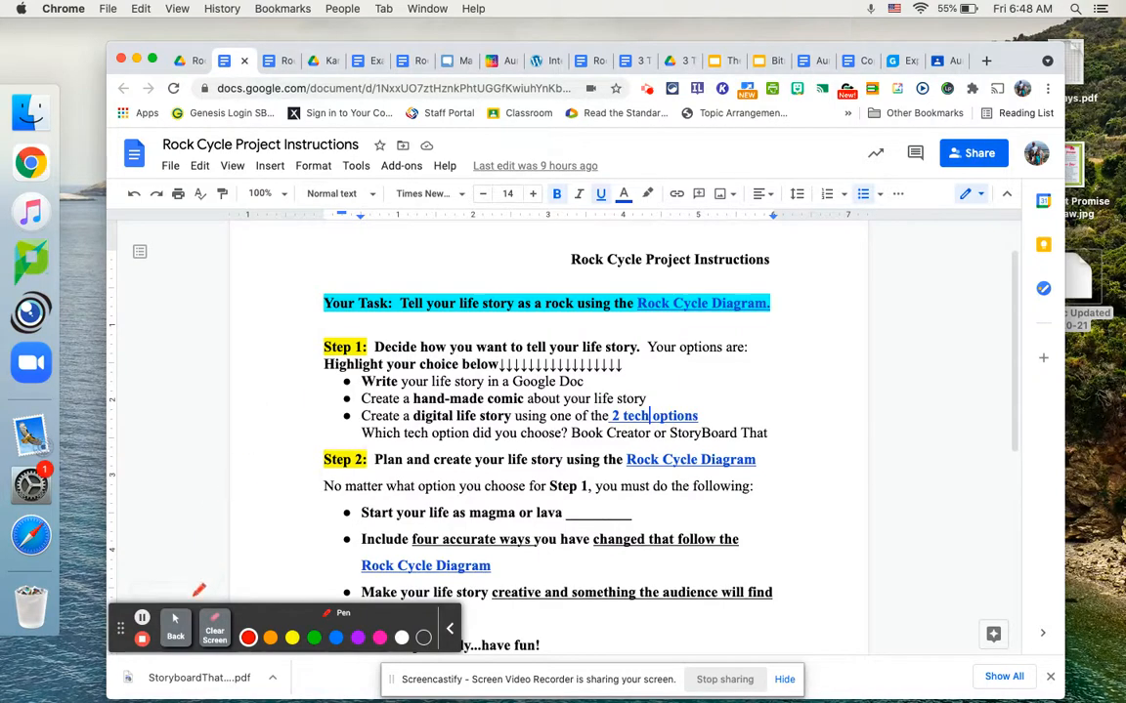
click(178, 621)
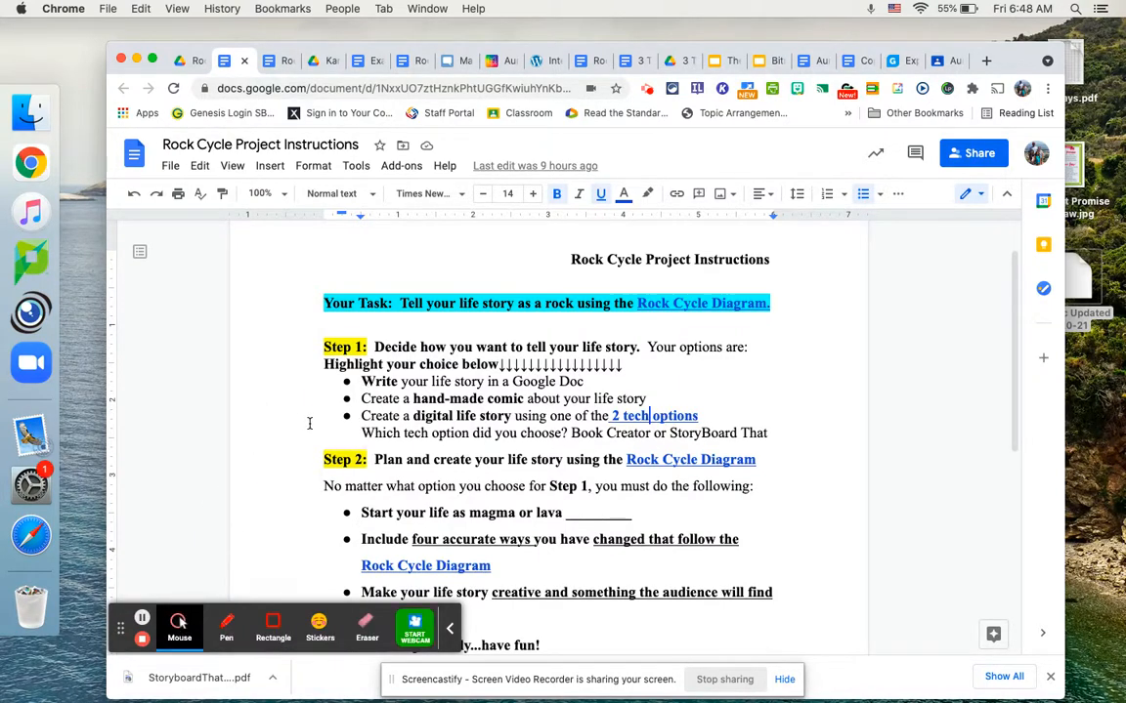
scroll(down, 3)
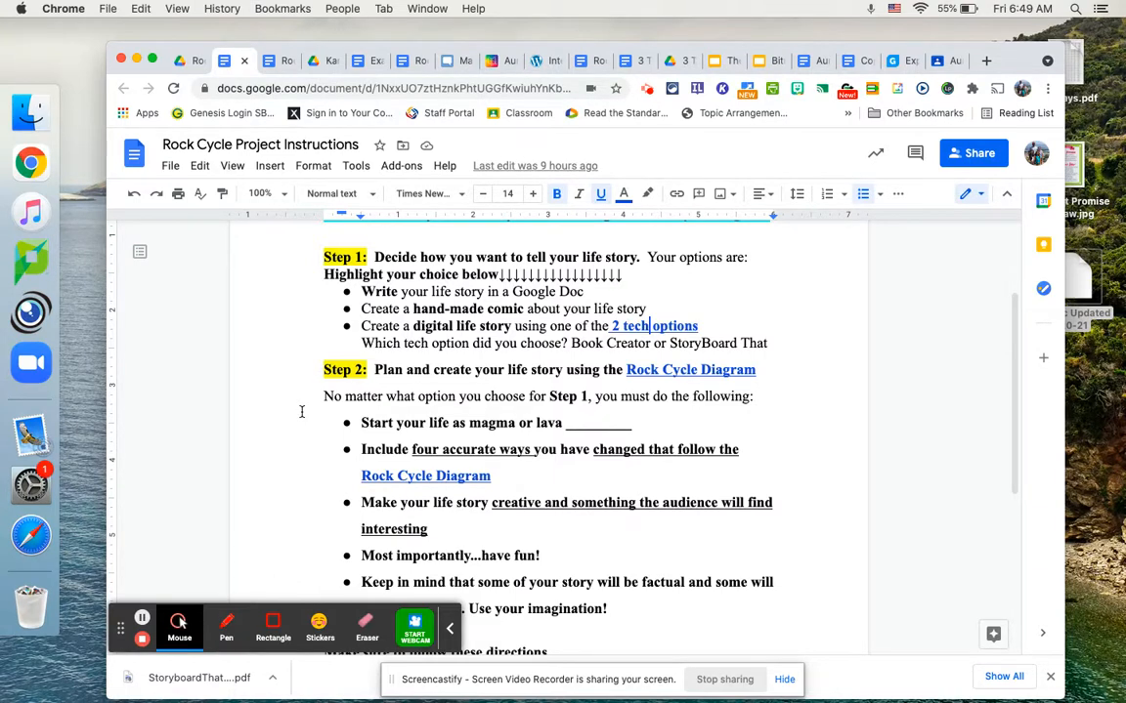
mouse_move(225, 625)
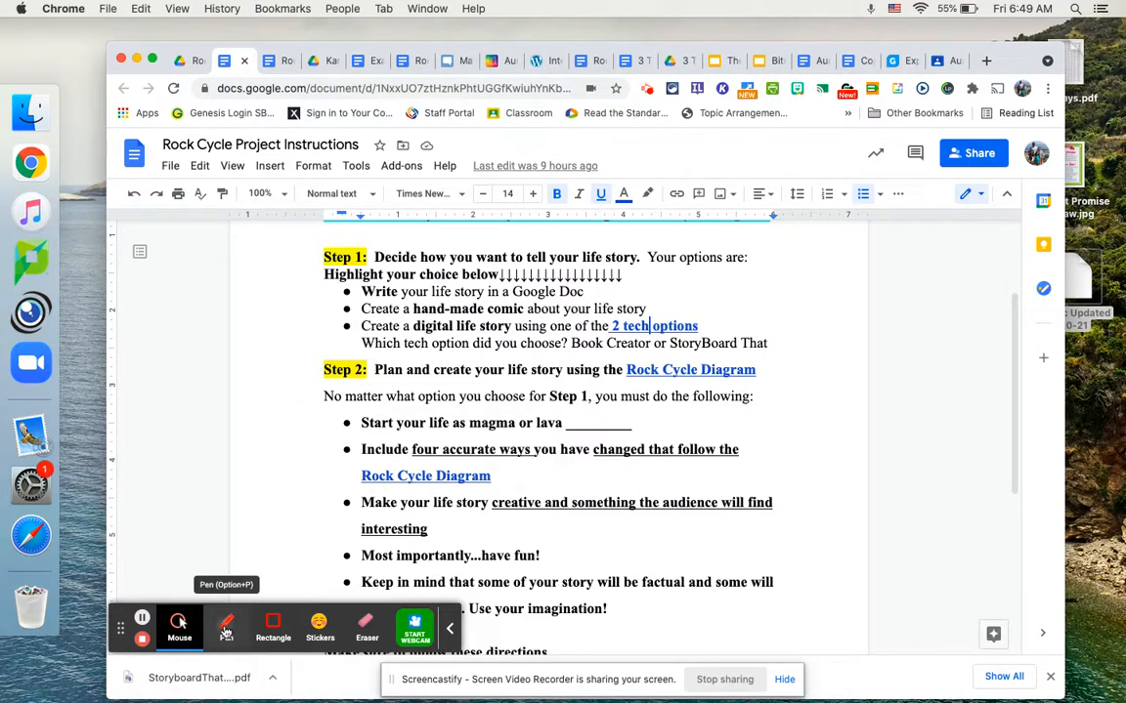
click(225, 628)
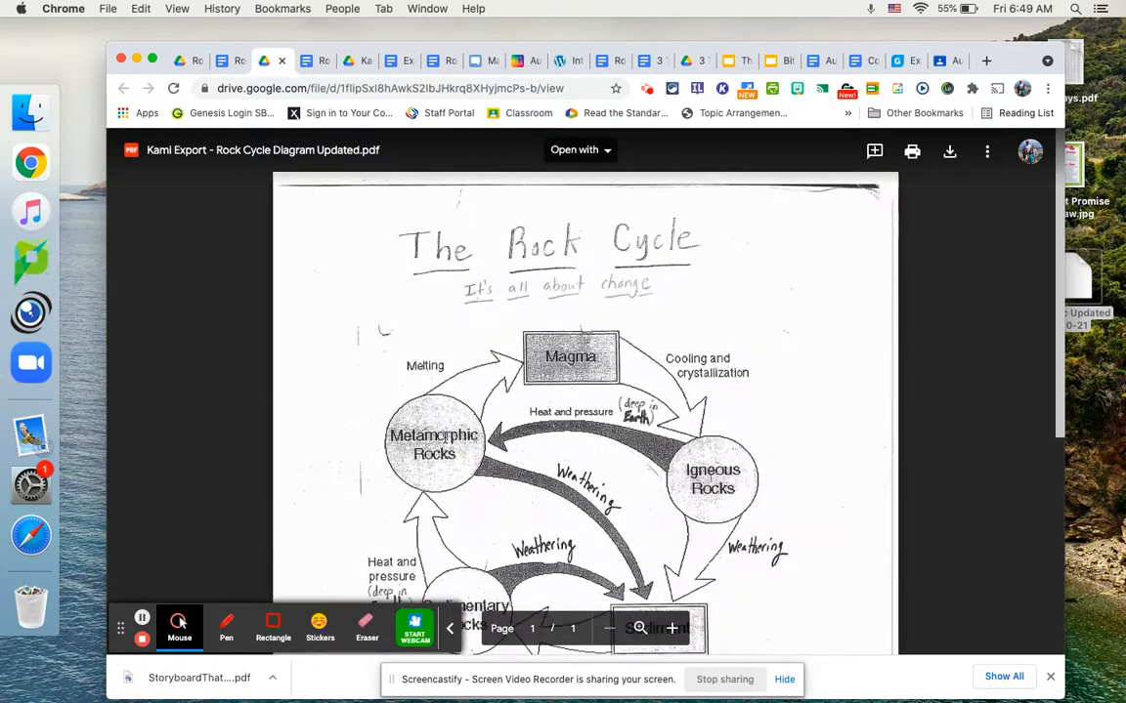
Draw a red pen circle around Magma on the rock cycle diagram, then stop annotating.
click(226, 628)
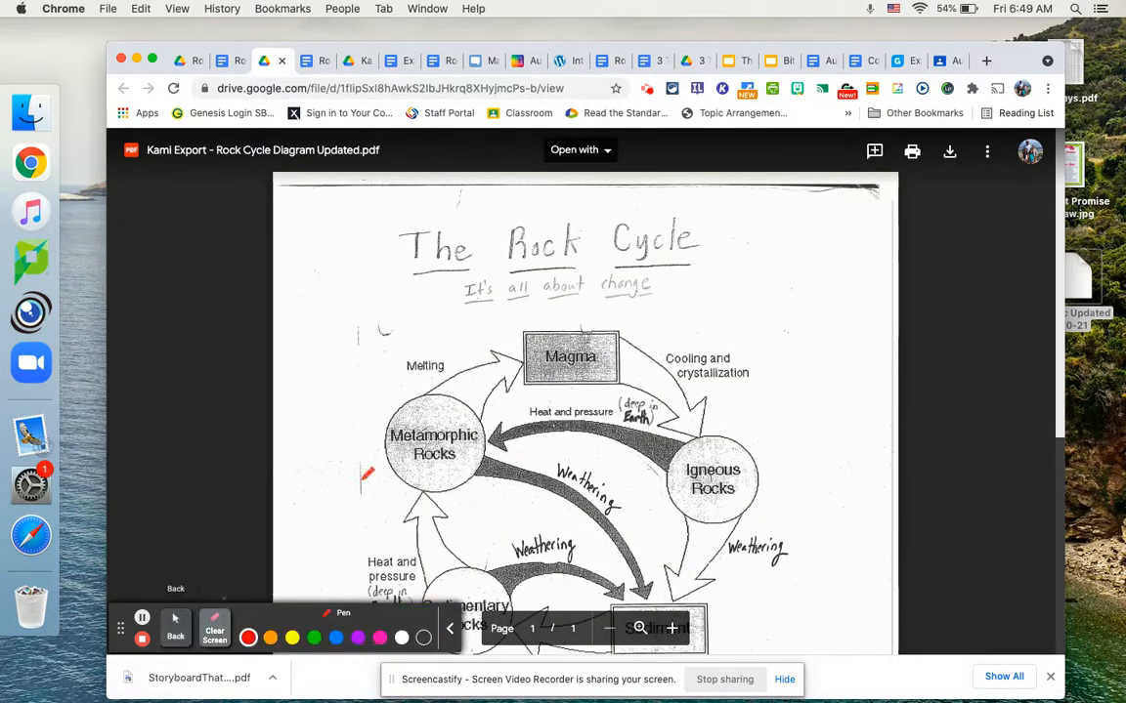
drag(532, 337, 576, 381)
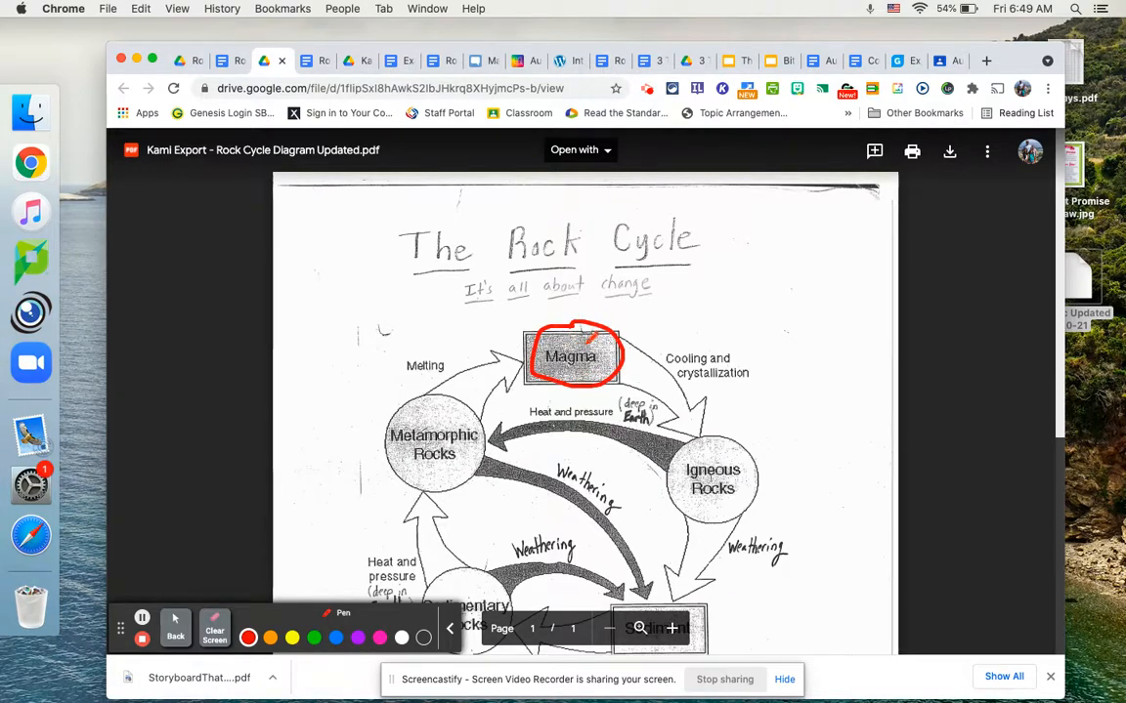
drag(606, 346, 655, 379)
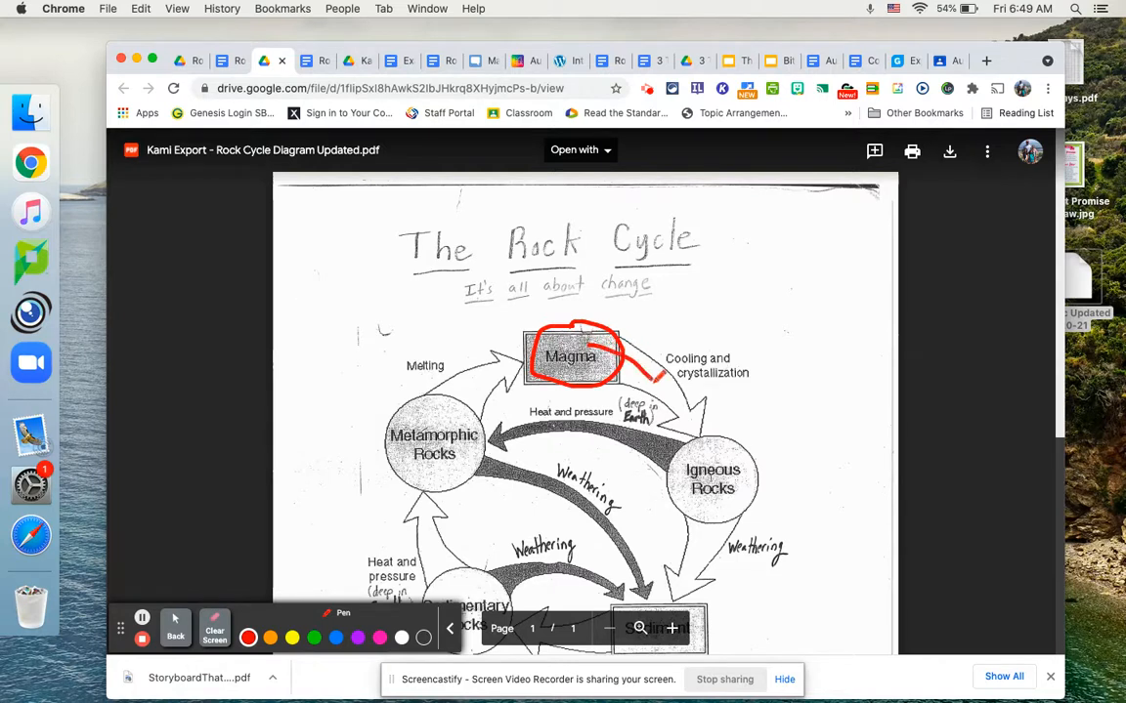
drag(635, 376, 699, 460)
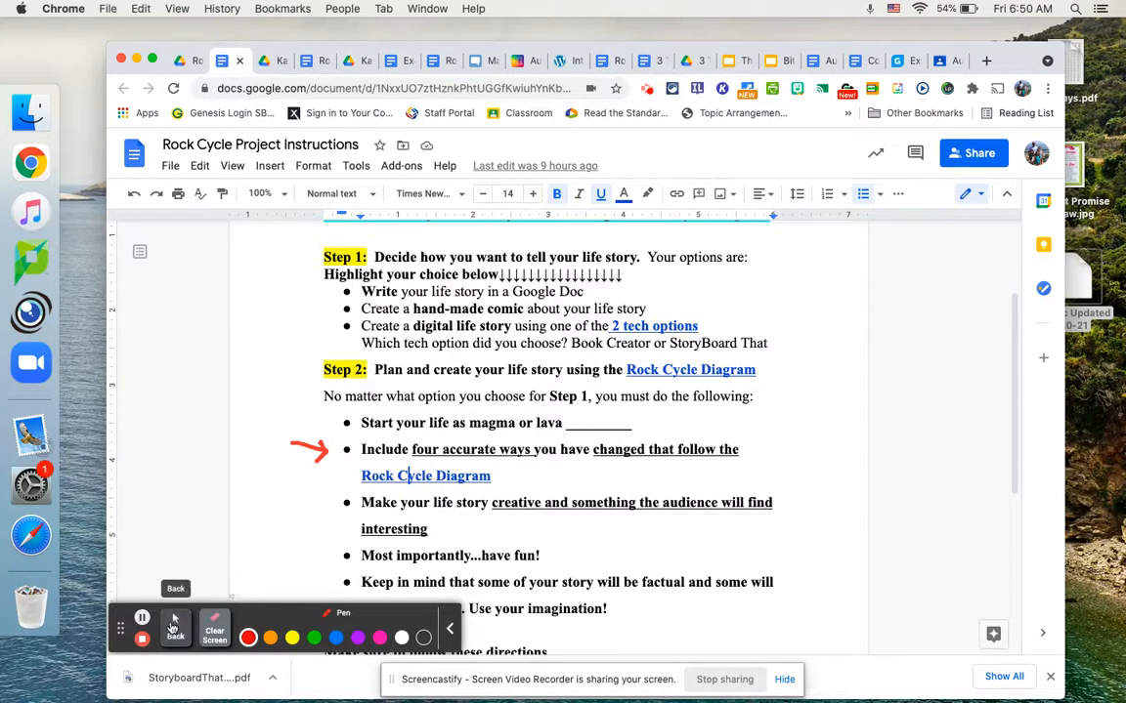
click(175, 630)
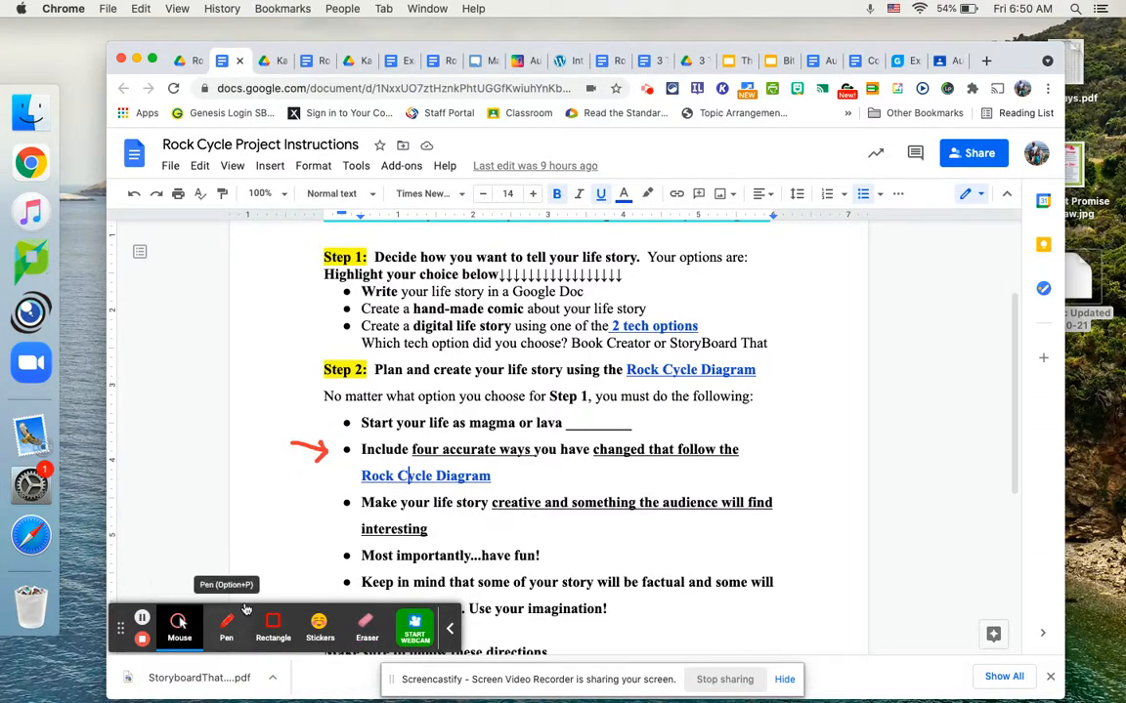
mouse_move(273, 623)
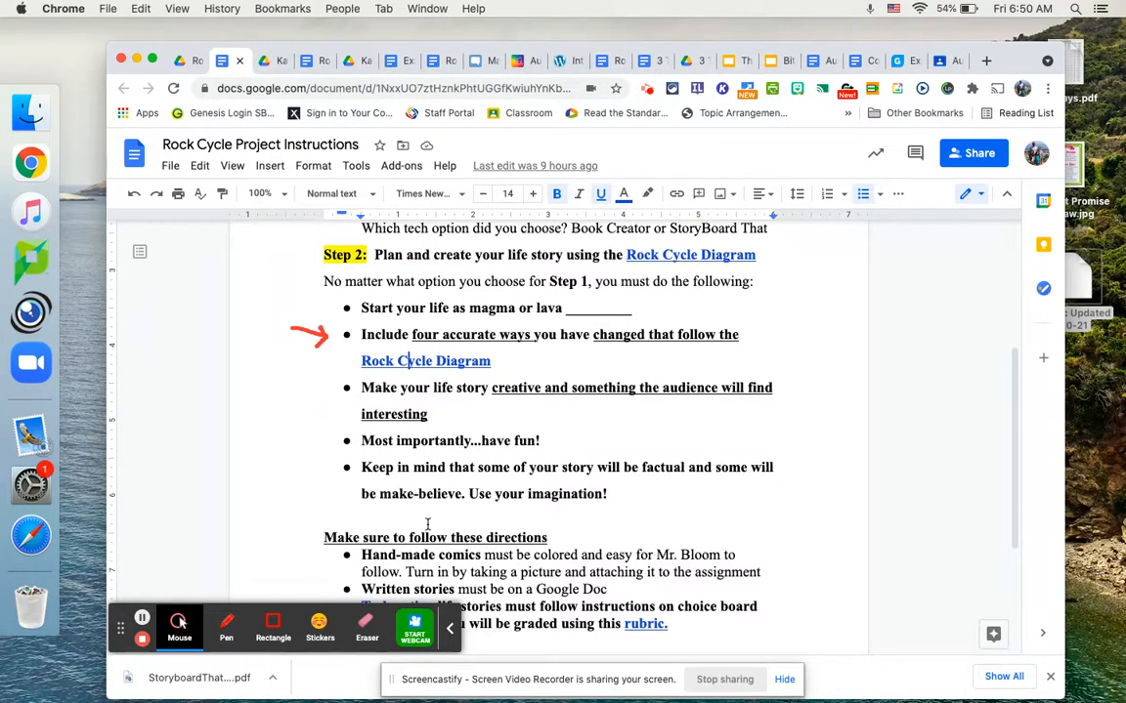
mouse_move(428, 500)
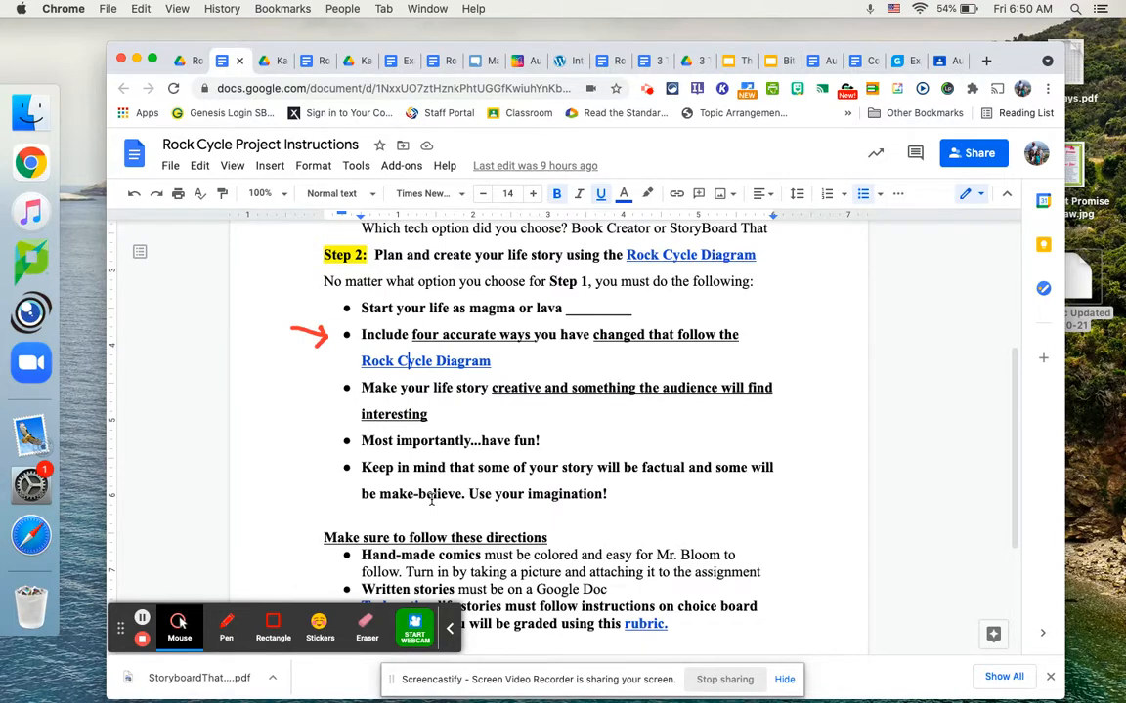
Scroll to the 'Make sure to follow these directions' list with the rubric link.
scroll(down, 3)
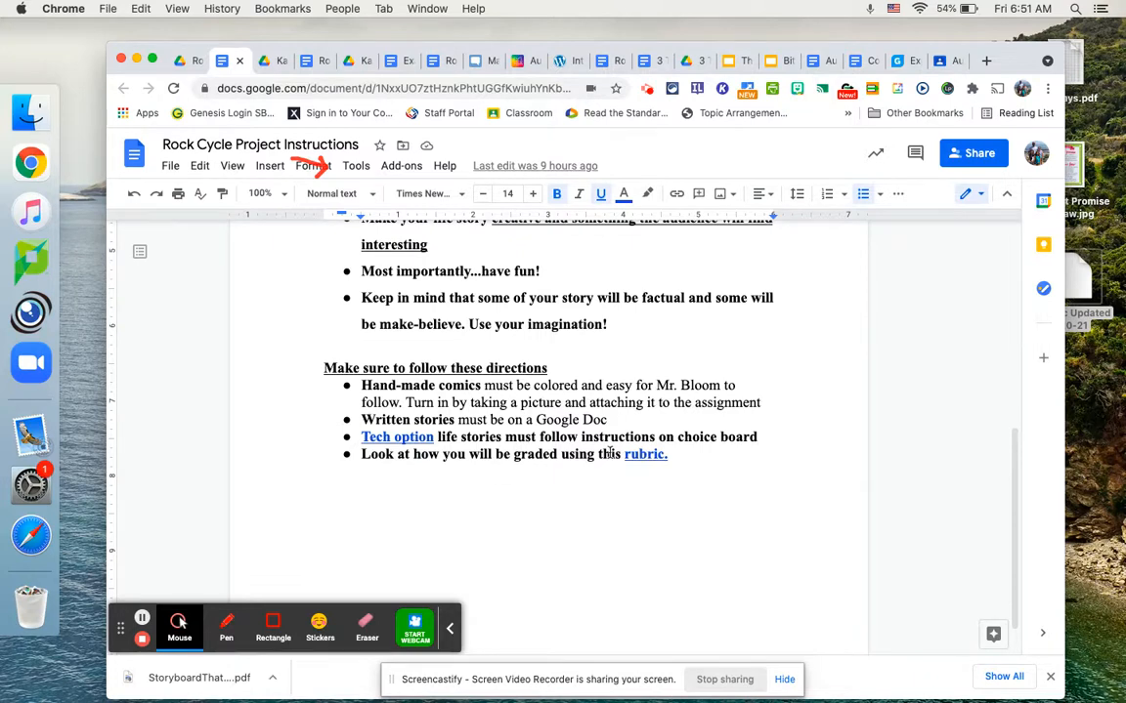
mouse_move(645, 453)
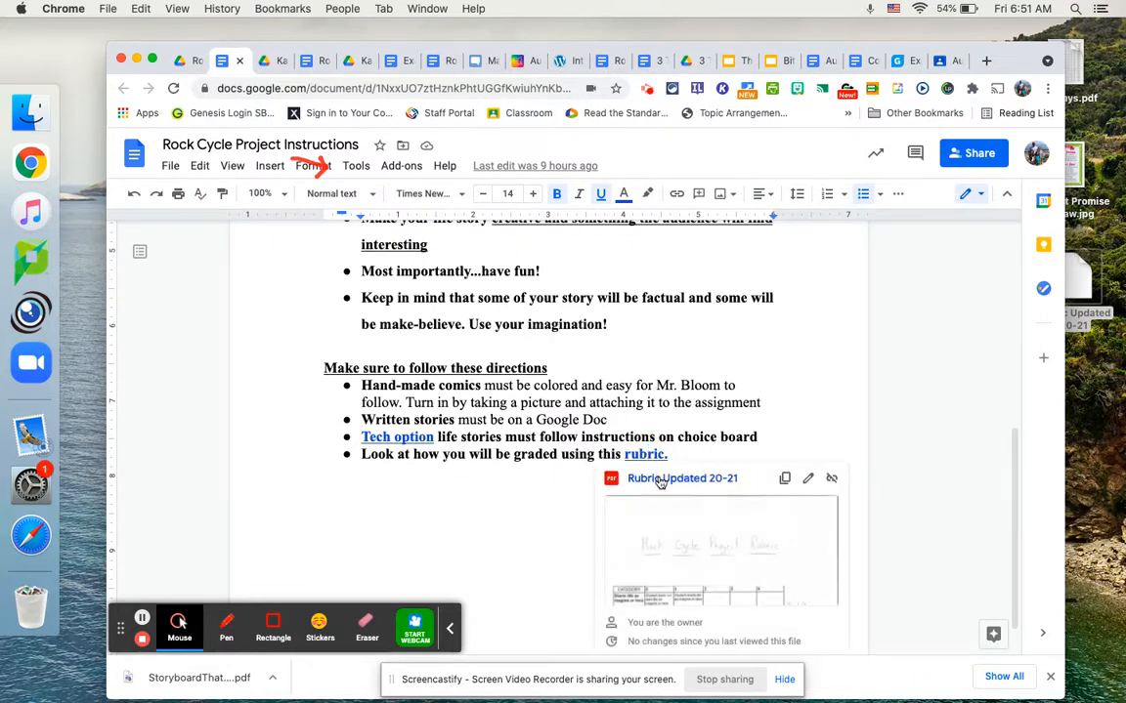
Open the linked Rubric Updated 20-21 PDF and pick up the red pen.
click(682, 478)
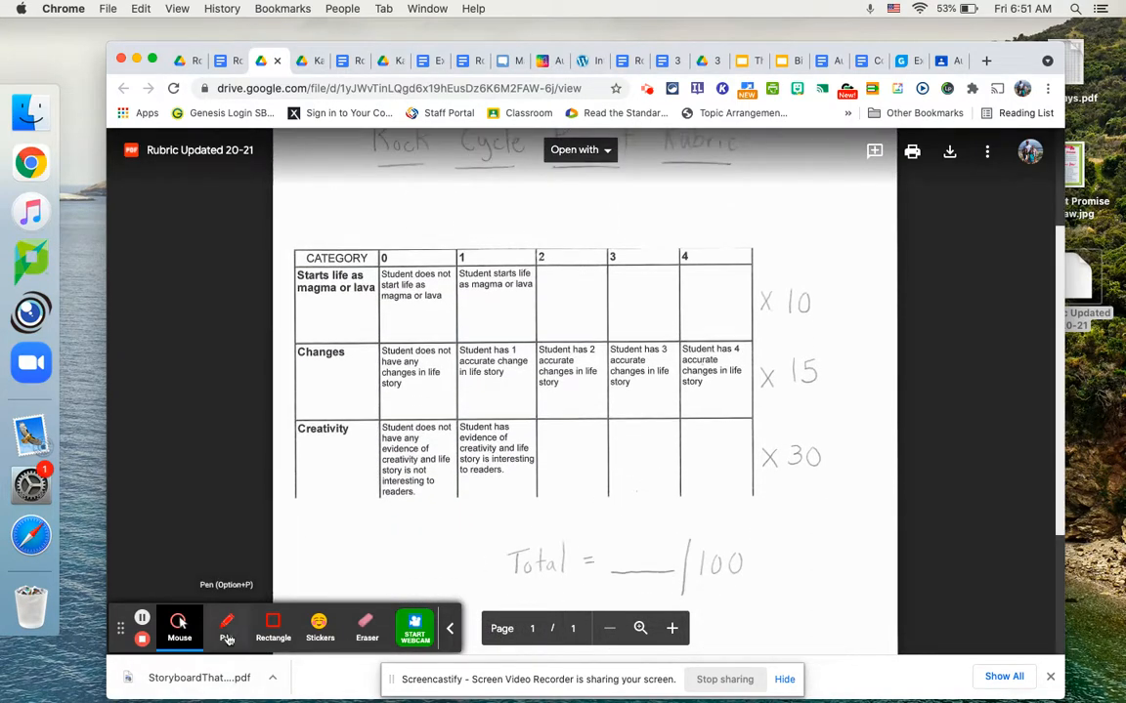
click(227, 628)
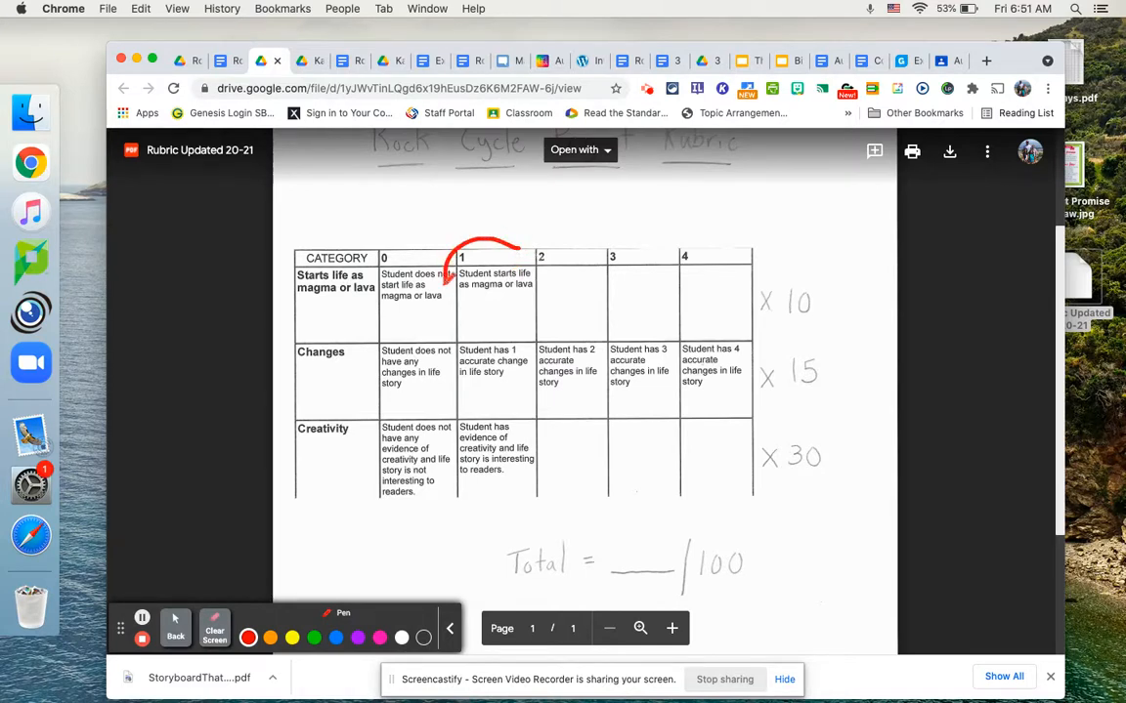
Circle the 'Student starts life as magma or lava' cell and arrow it to x 10.
drag(518, 249, 450, 293)
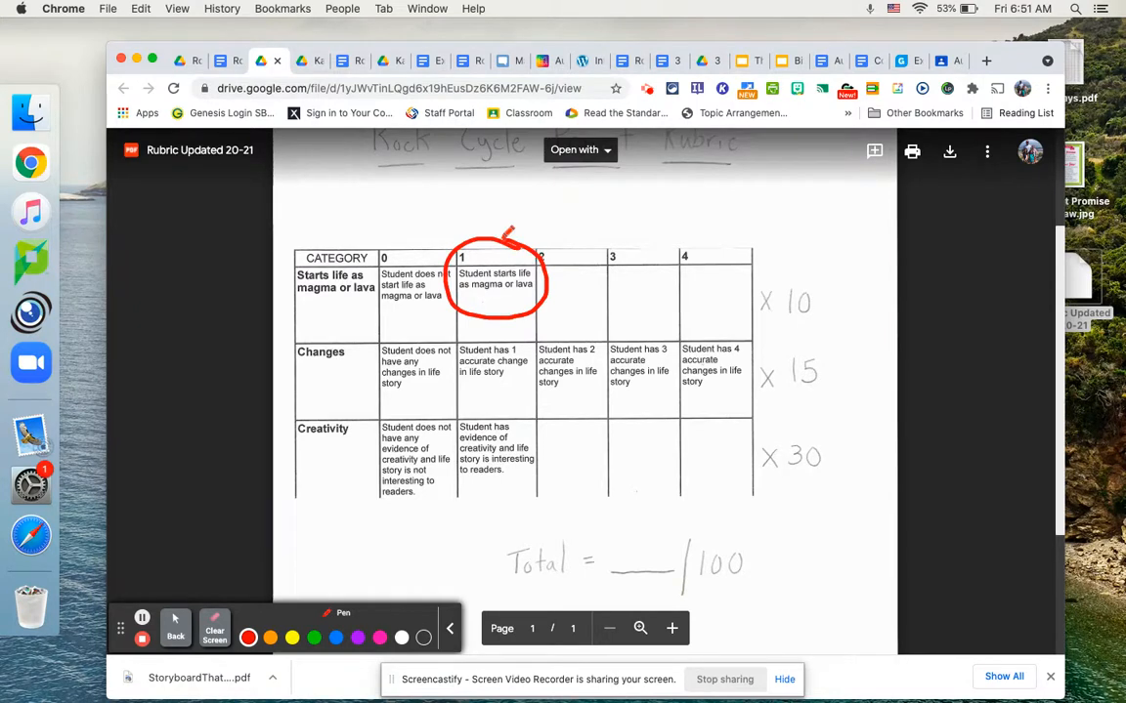
drag(503, 234, 684, 200)
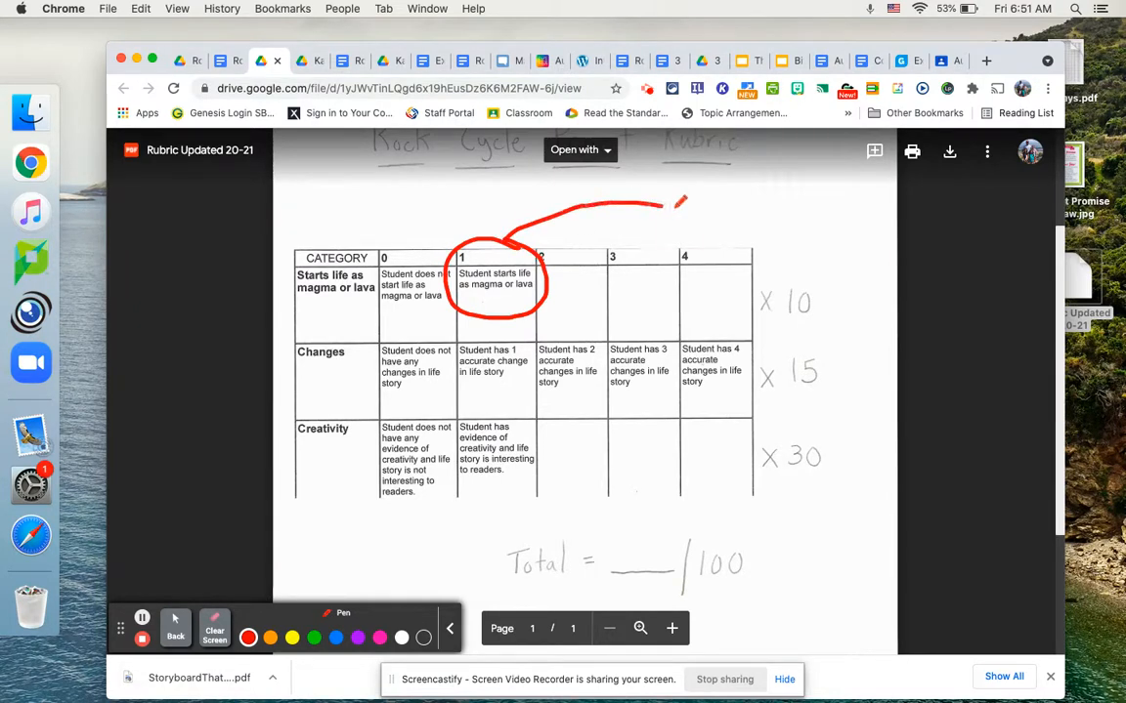
drag(674, 200, 767, 264)
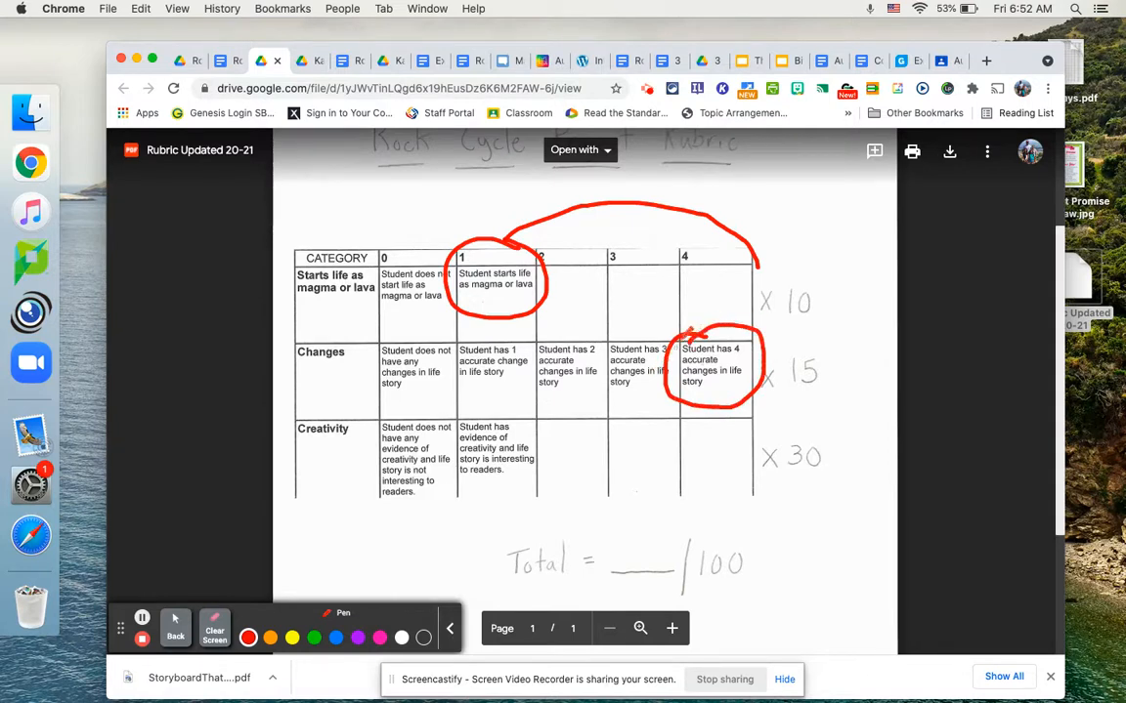
Arrow the four-changes descriptor to x 15, then circle the creativity descriptor and arrow it to x 30.
drag(683, 337, 776, 307)
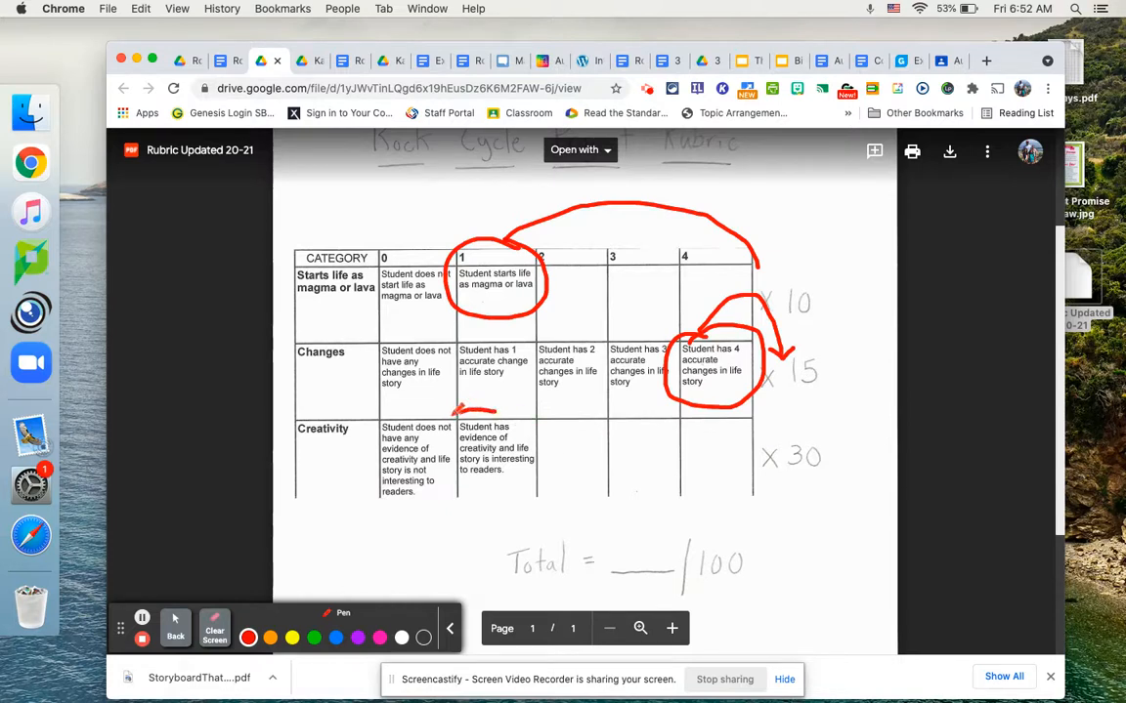
drag(474, 411, 528, 488)
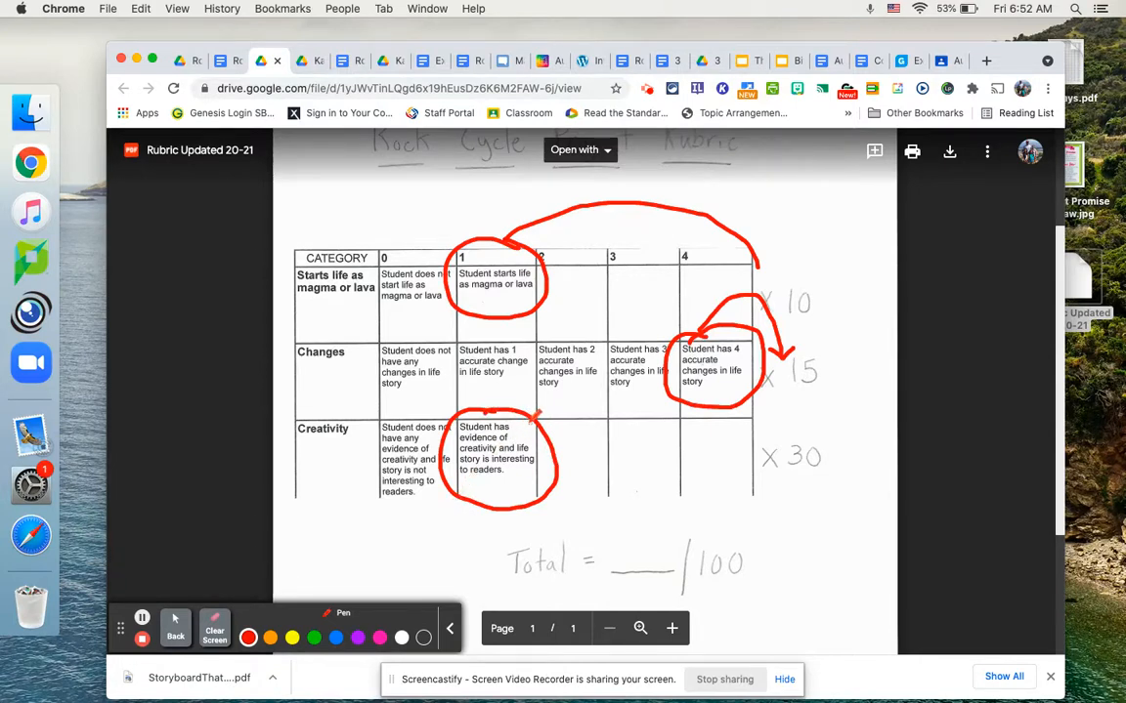
drag(536, 418, 752, 440)
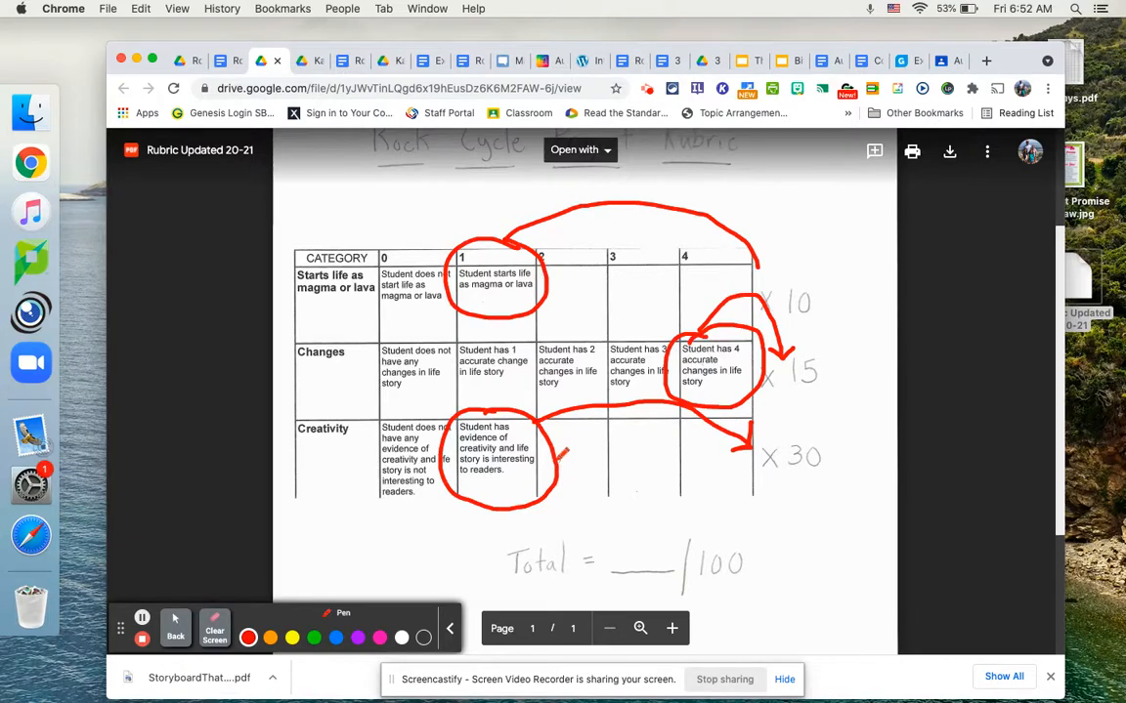
Switch back to the Rock Cycle Project Instructions doc showing Step 1 and Step 2.
click(222, 61)
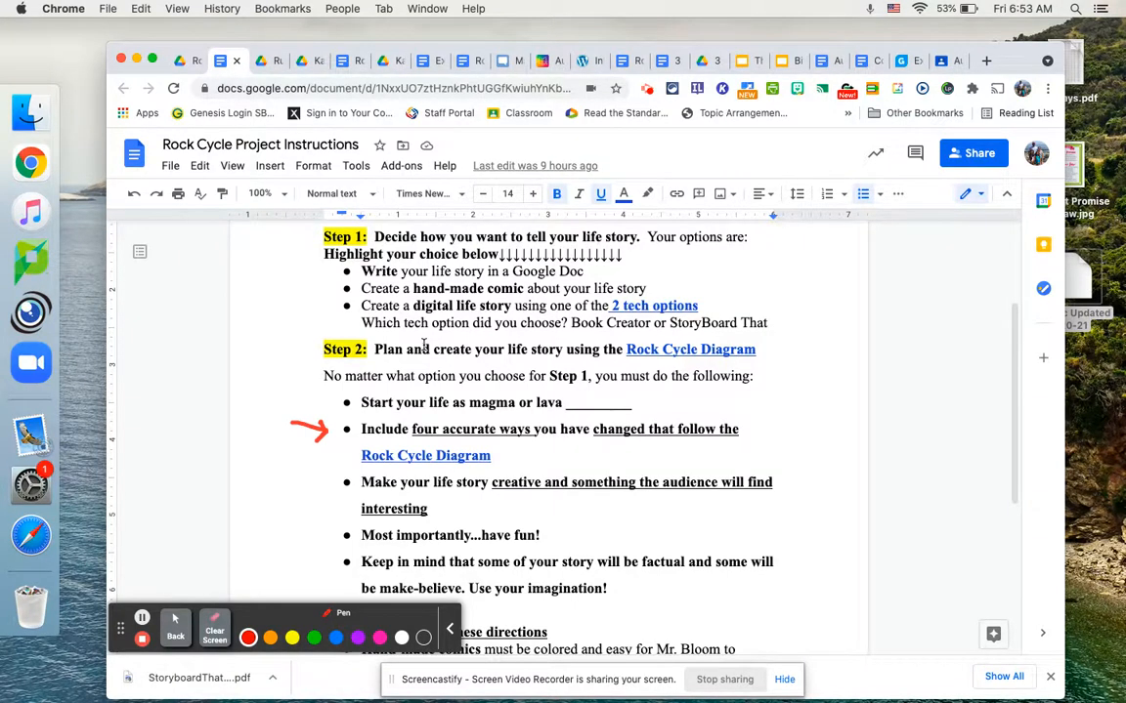
mouse_move(422, 344)
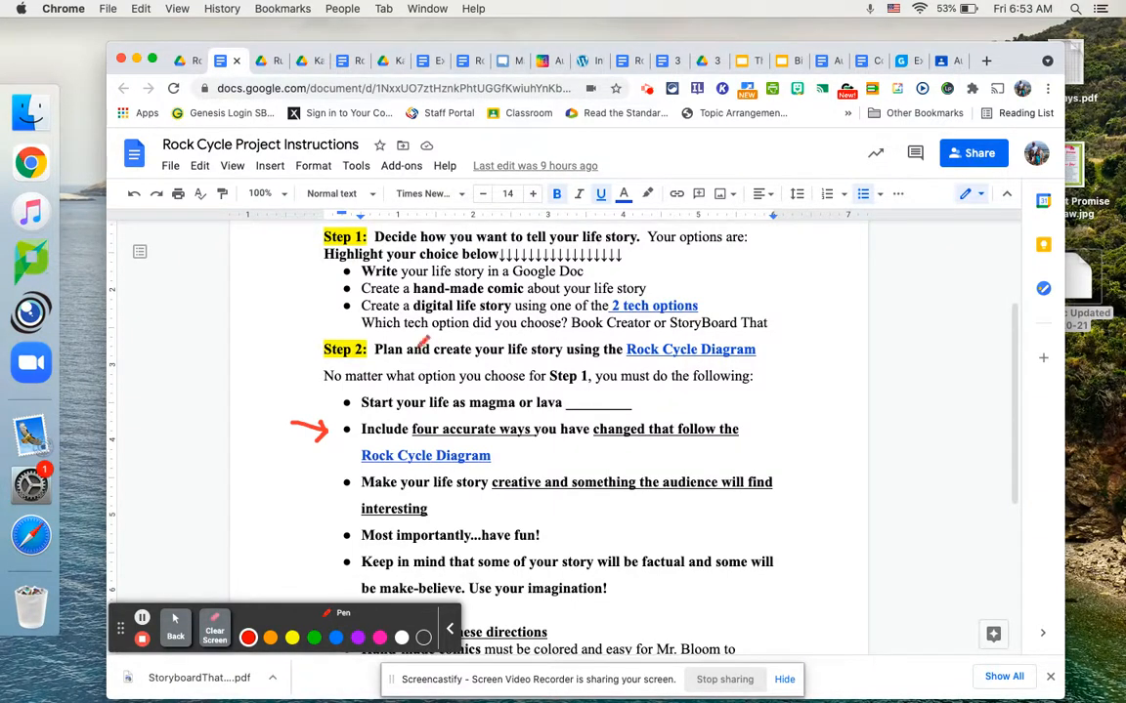